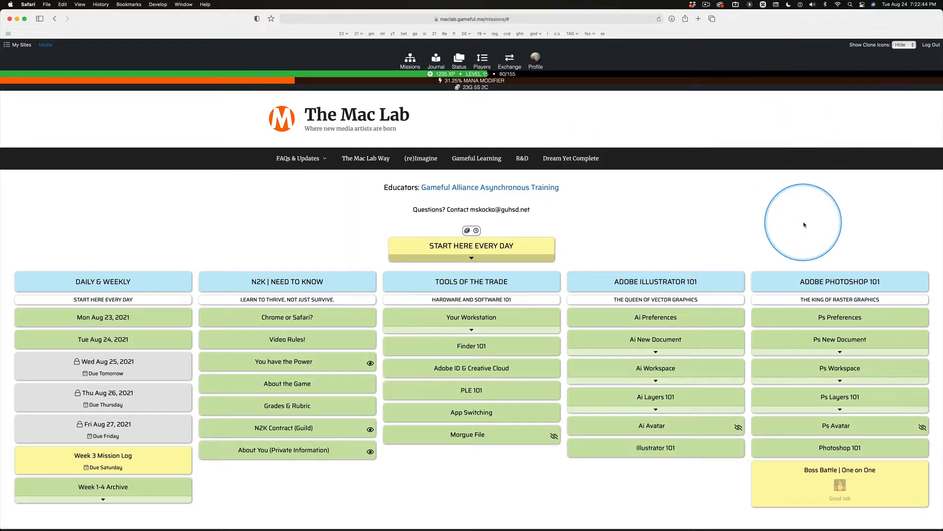
mouse_move(831, 199)
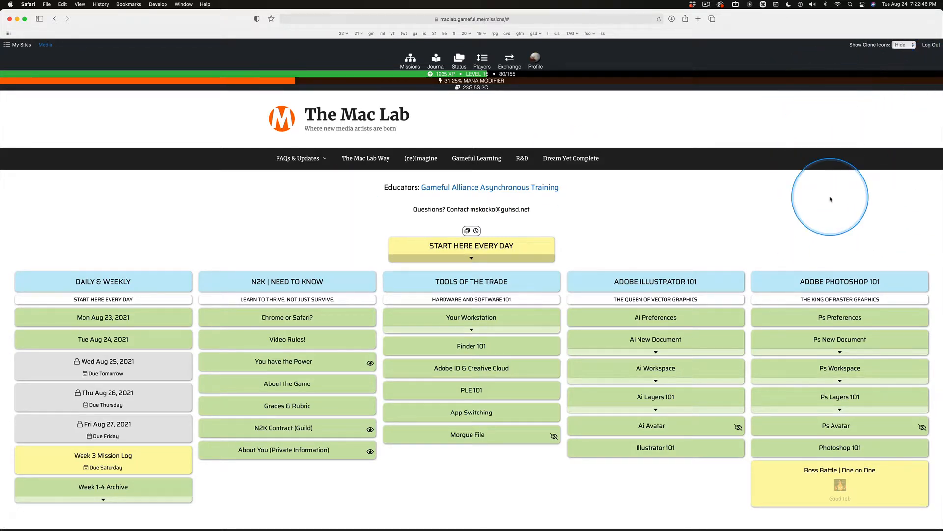
mouse_move(835, 179)
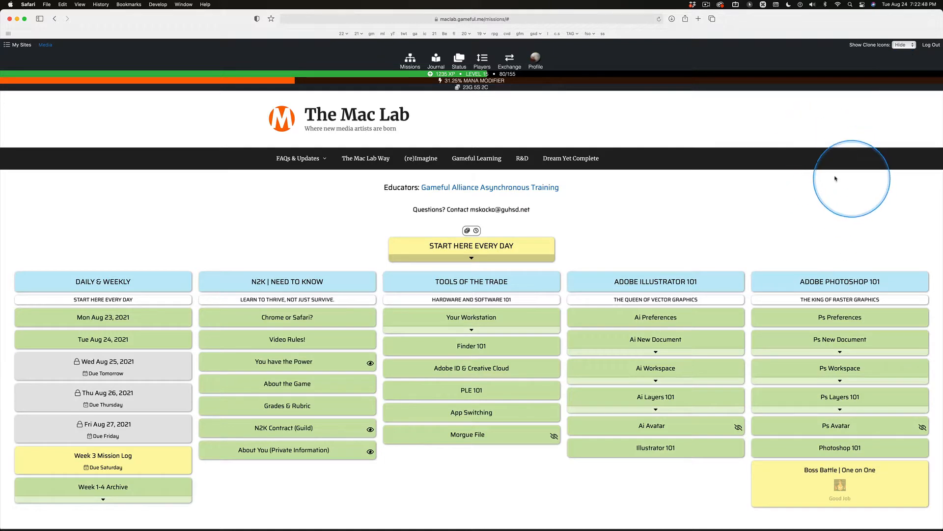
mouse_move(633, 117)
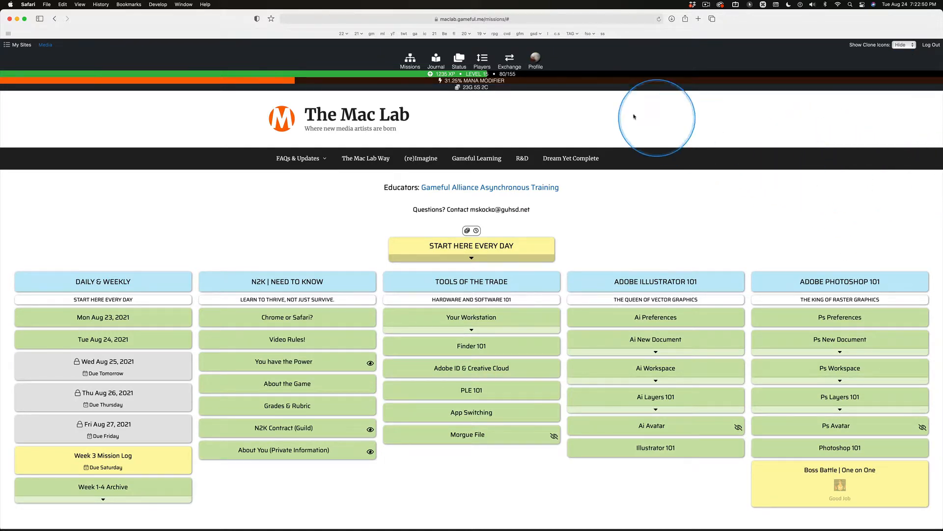
mouse_move(458, 60)
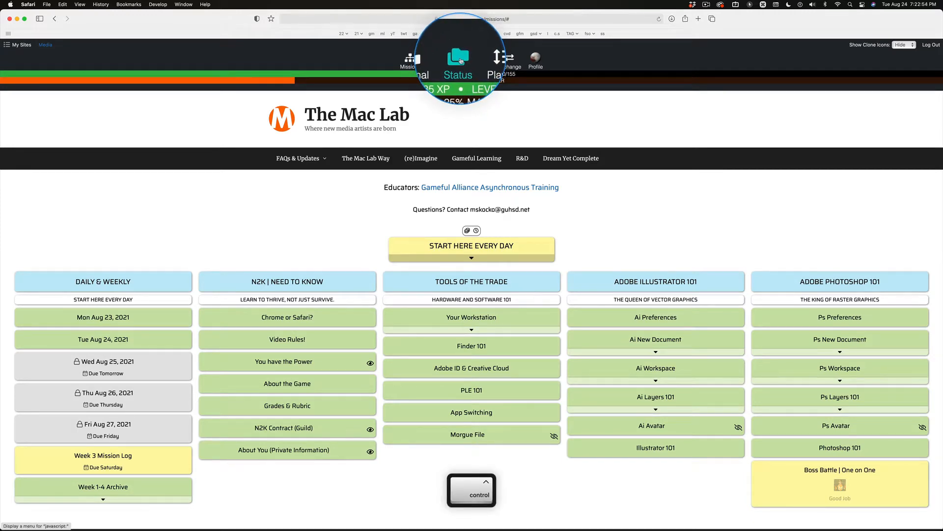
Step: Open the player Status overlay to view the inventory, showing RR Token at 5 of 10
left_click(458, 59)
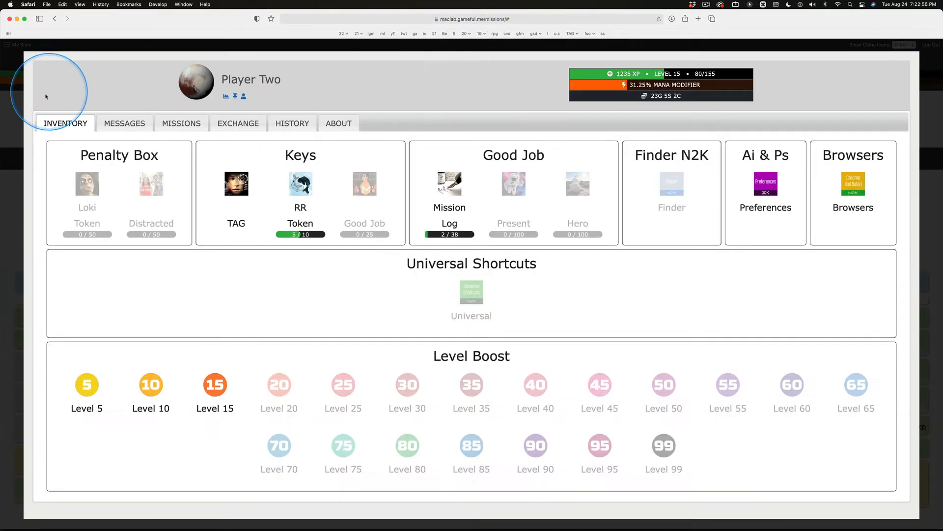
mouse_move(300, 183)
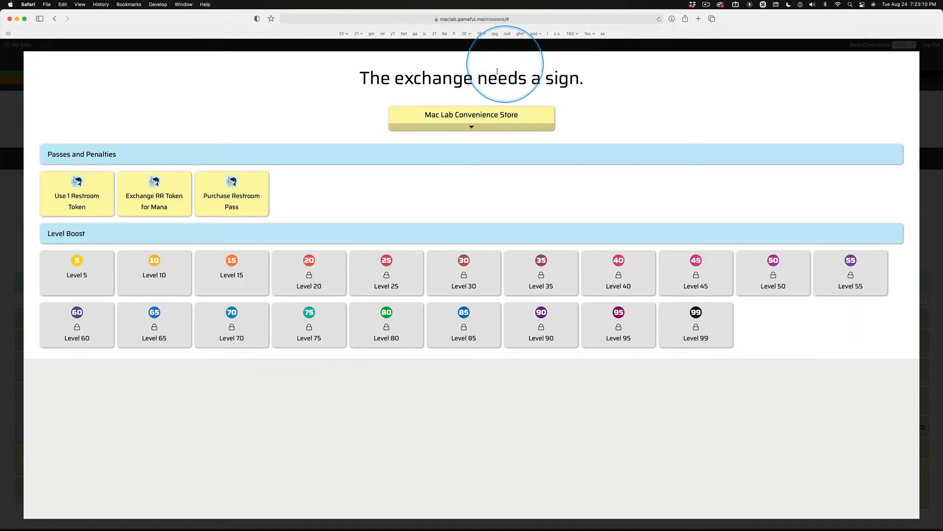
Step: Redeem the 'Use 1 Restroom Token' offer with Straight There | Straight Back and view the receipt
left_click(77, 193)
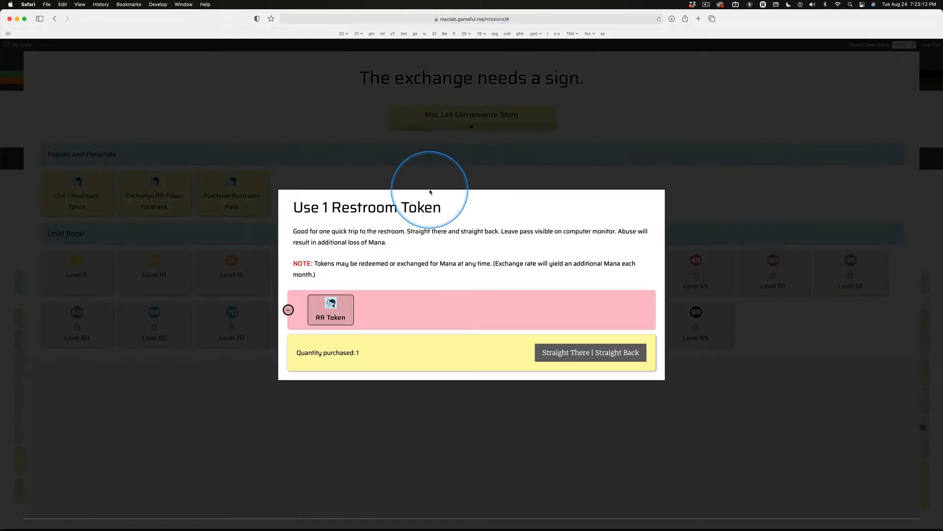
mouse_move(330, 309)
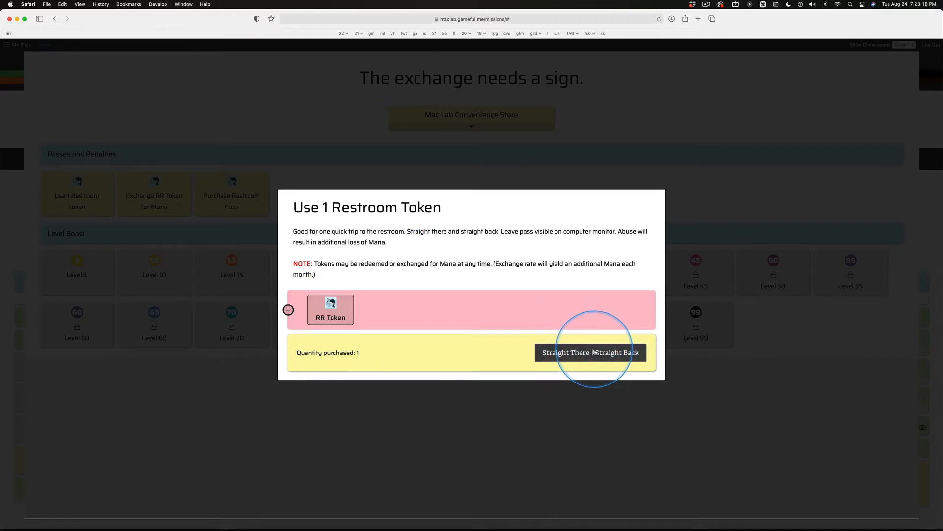
mouse_move(616, 359)
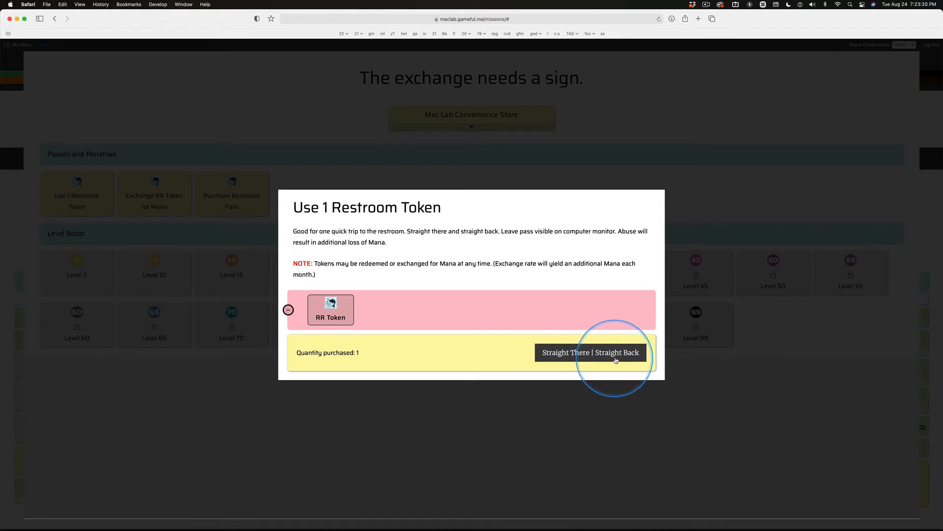
mouse_move(587, 352)
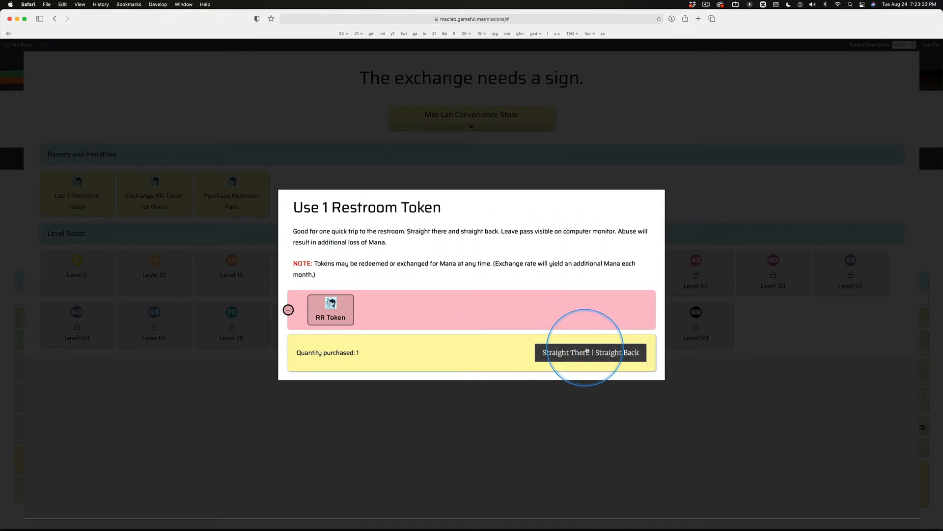
left_click(590, 352)
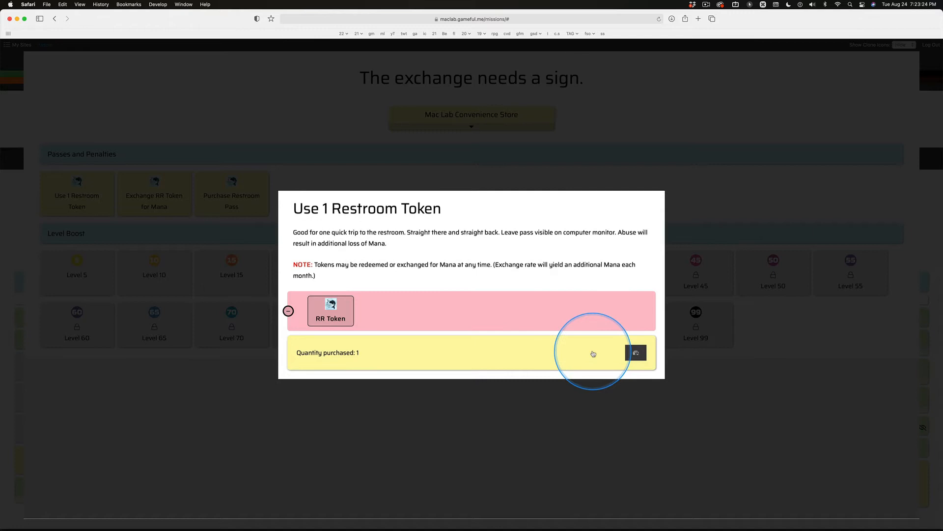
left_click(637, 352)
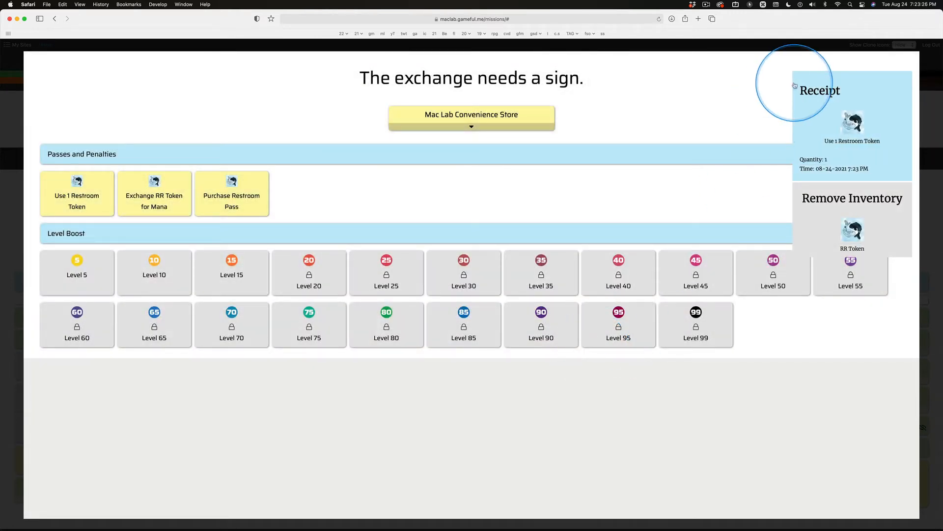
mouse_move(894, 147)
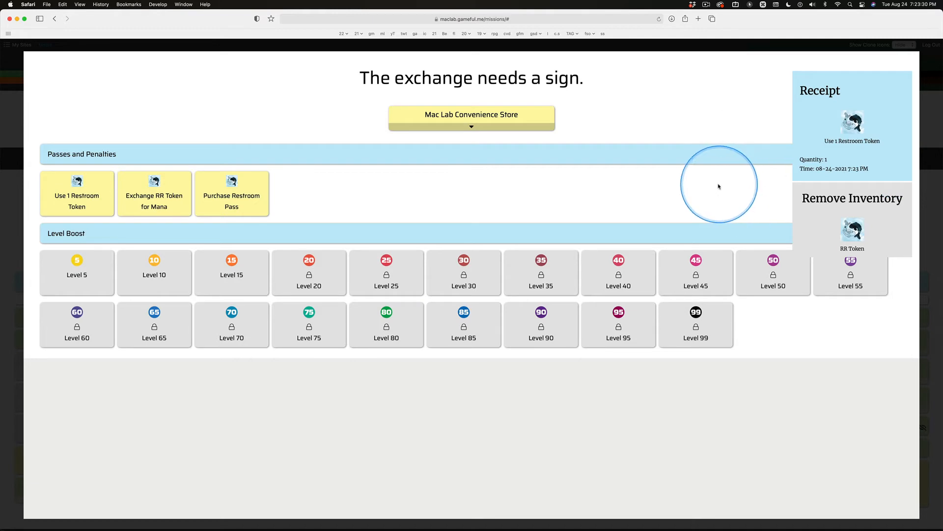
mouse_move(481, 190)
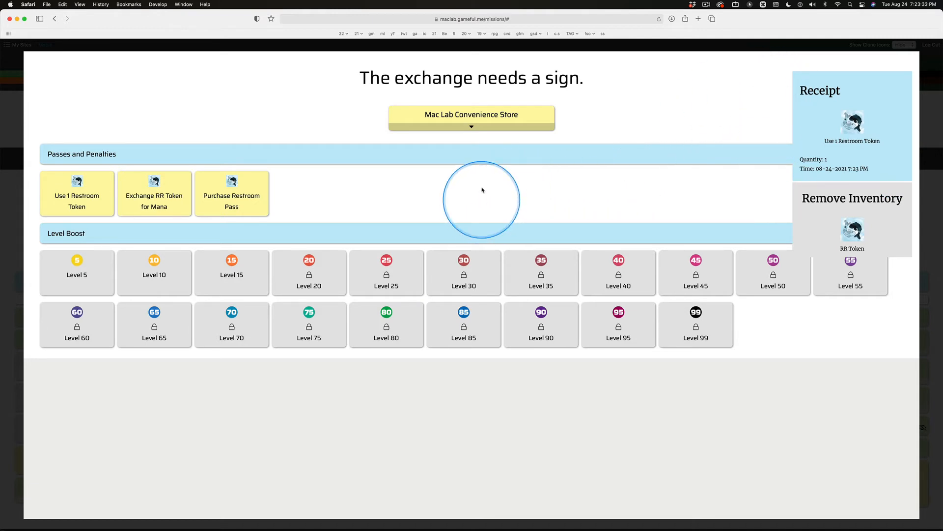
mouse_move(587, 192)
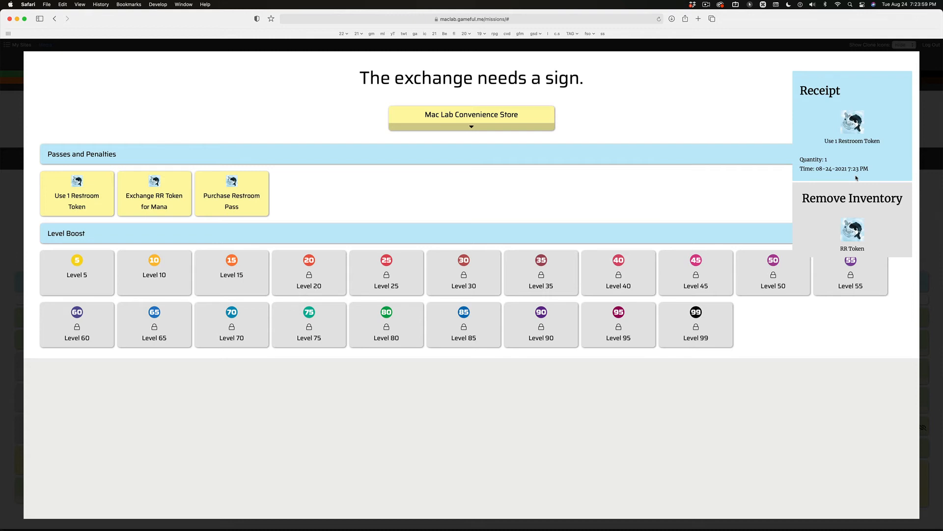
Step: Dismiss the purchase receipt notification to reveal the Exchange passes and level boosts
left_click(850, 234)
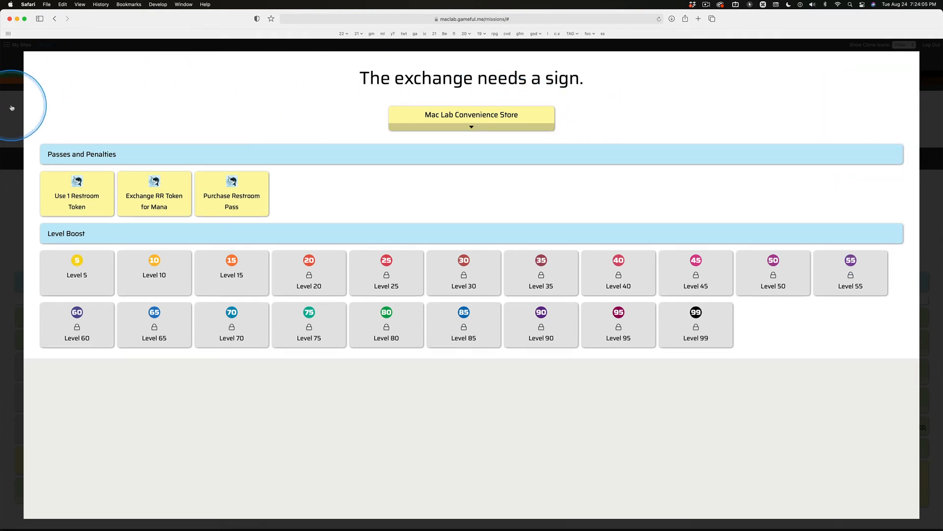
left_click(410, 60)
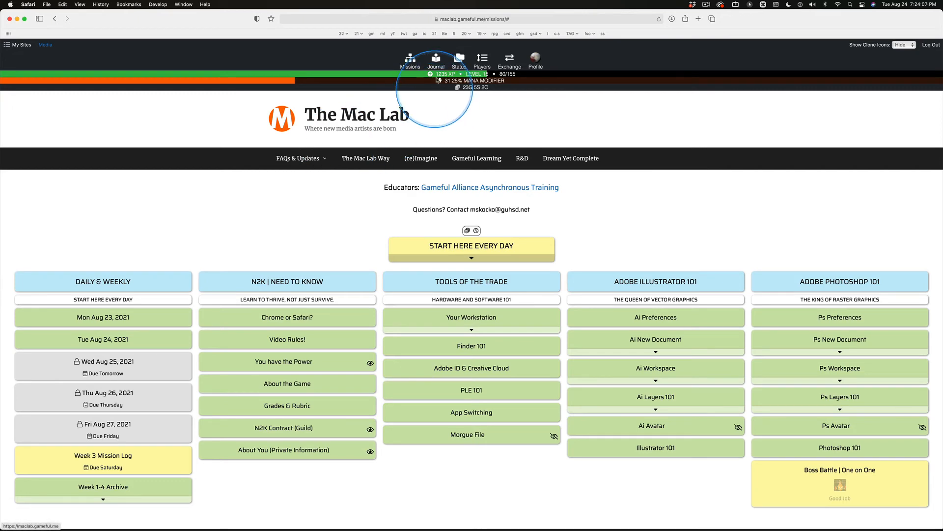
left_click(535, 59)
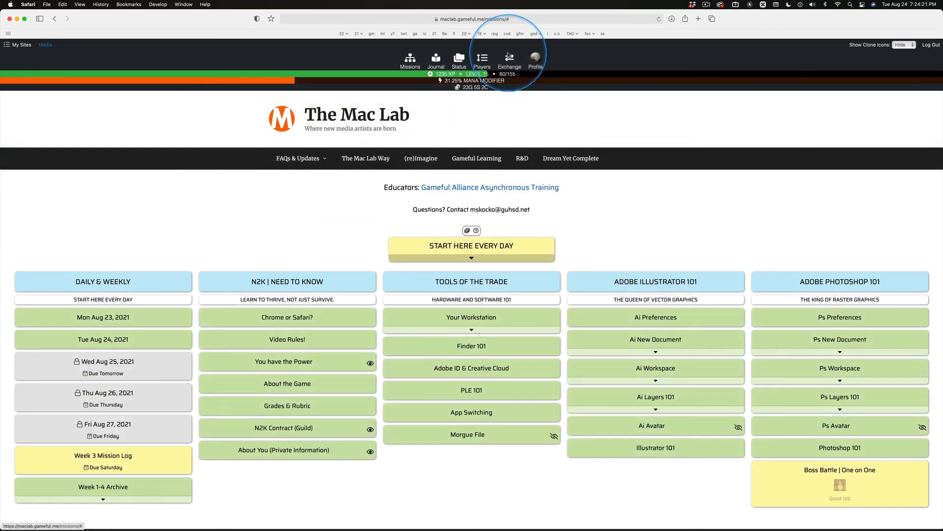
left_click(509, 60)
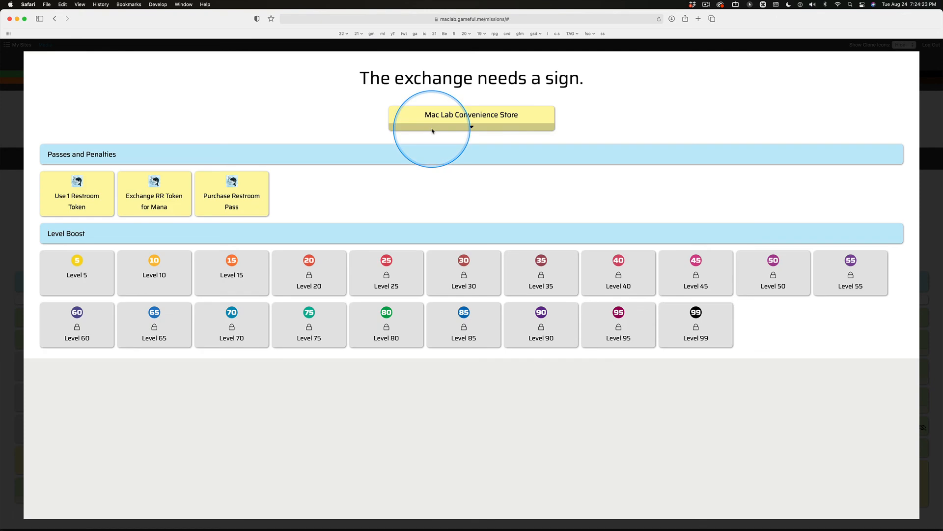
mouse_move(500, 217)
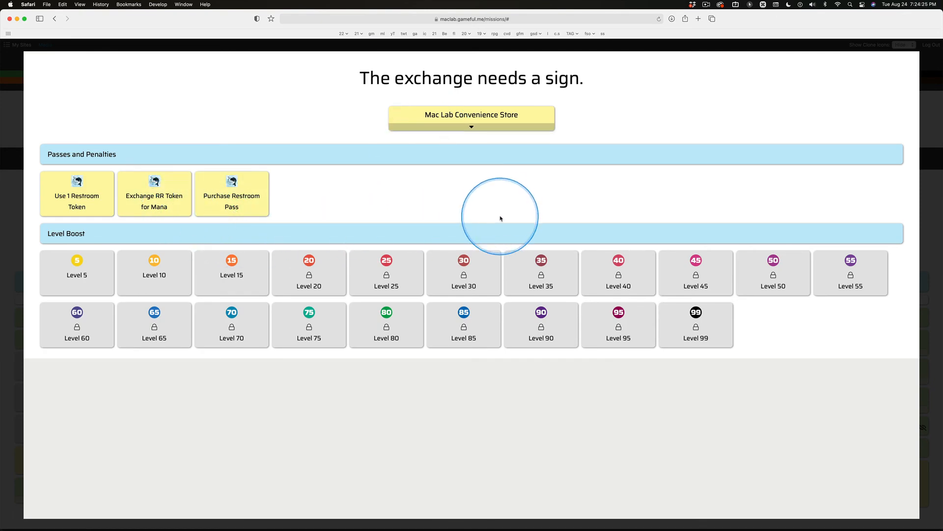
mouse_move(447, 194)
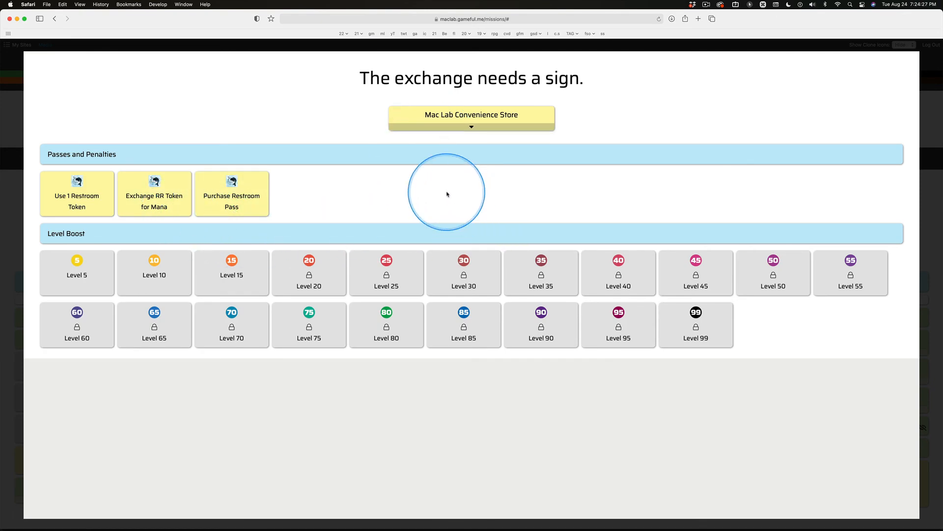